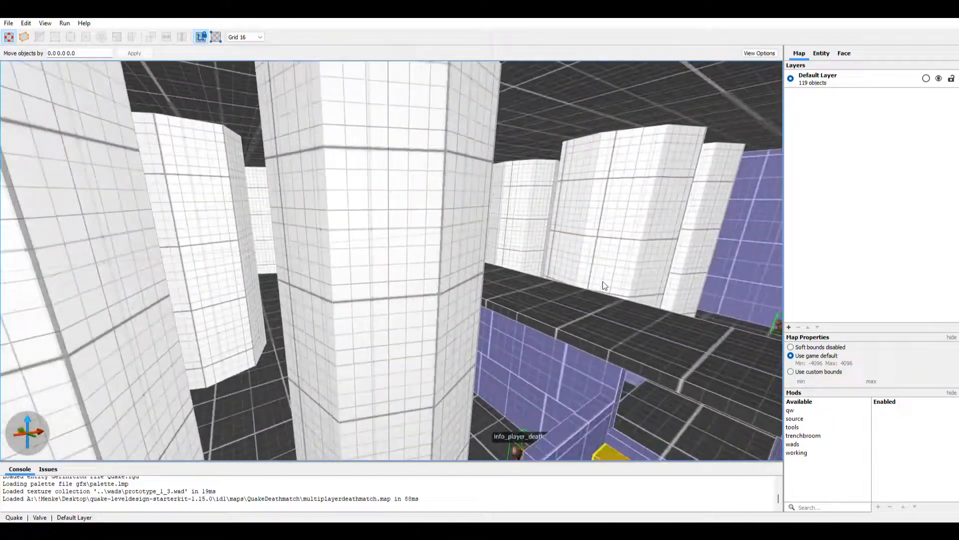
# Step: Fly the camera past the pillars and walkway to look down over the yellow stairs
pyautogui.moveTo(604, 286); pyautogui.dragTo(529, 319)
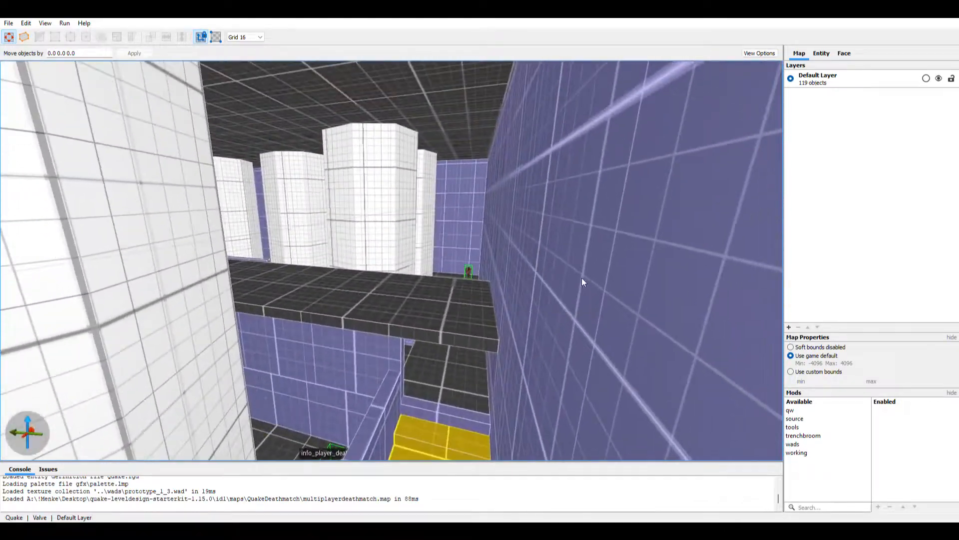
pyautogui.moveTo(581, 281); pyautogui.dragTo(559, 299)
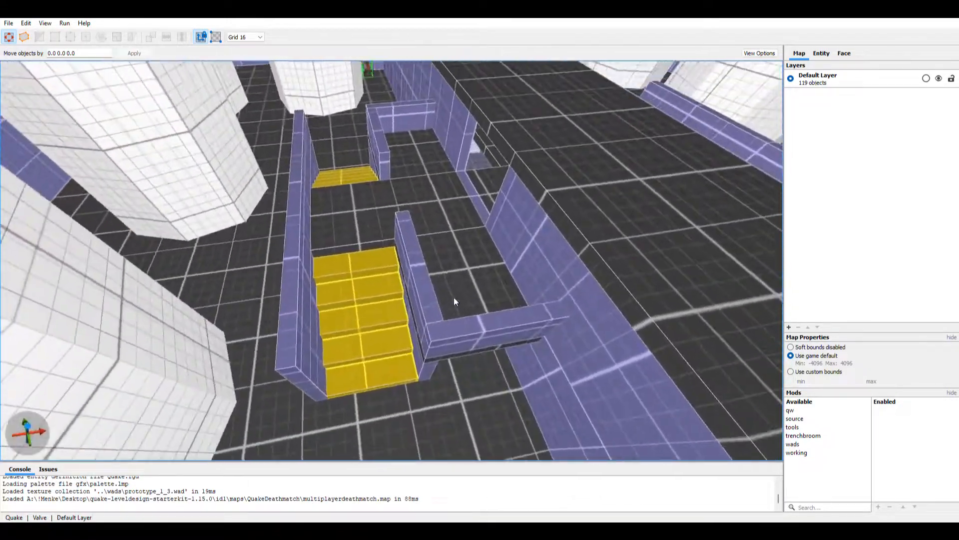
# Step: Fly through the purple-walled central tunnel and out toward the tall white pillars
pyautogui.moveTo(455, 301); pyautogui.dragTo(575, 283)
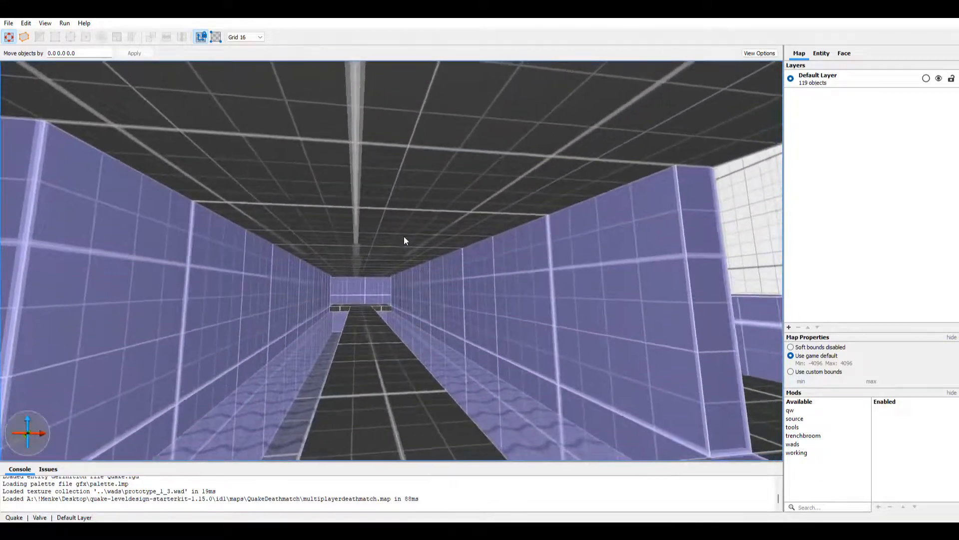
pyautogui.moveTo(404, 241); pyautogui.dragTo(477, 293)
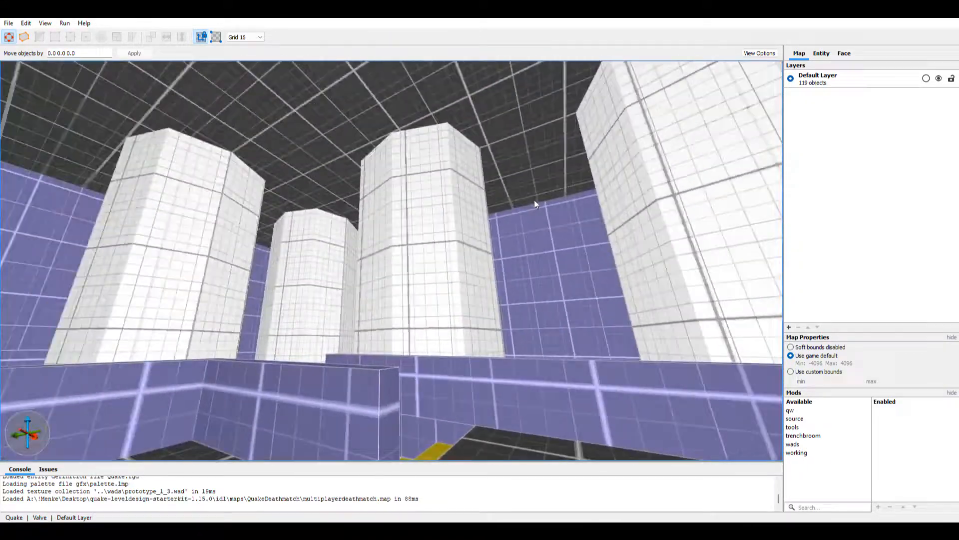
# Step: Orbit above the low purple walls beside the yellow stairs and player start
pyautogui.moveTo(532, 205); pyautogui.dragTo(529, 242)
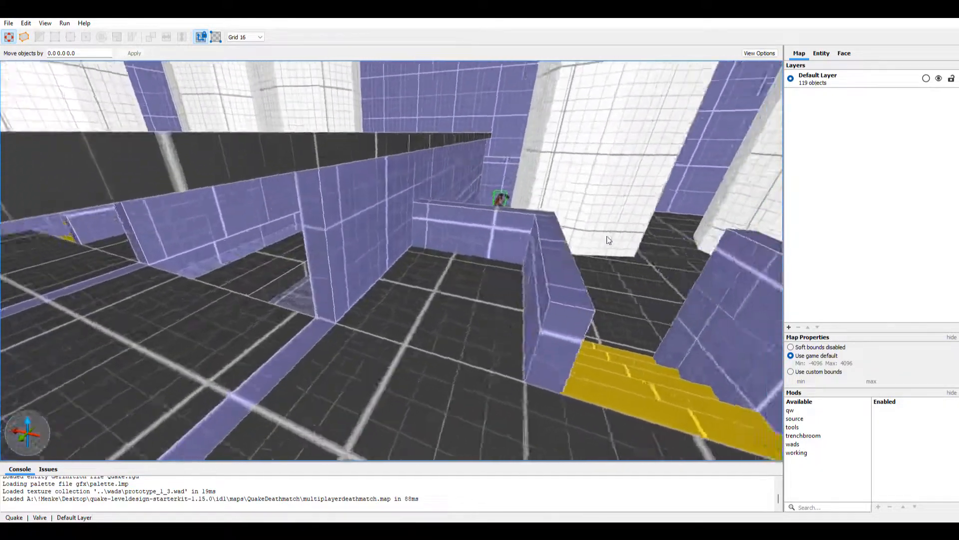
# Step: Turn past the low wall to look down the yellow staircase between walls
pyautogui.moveTo(609, 238); pyautogui.dragTo(505, 273)
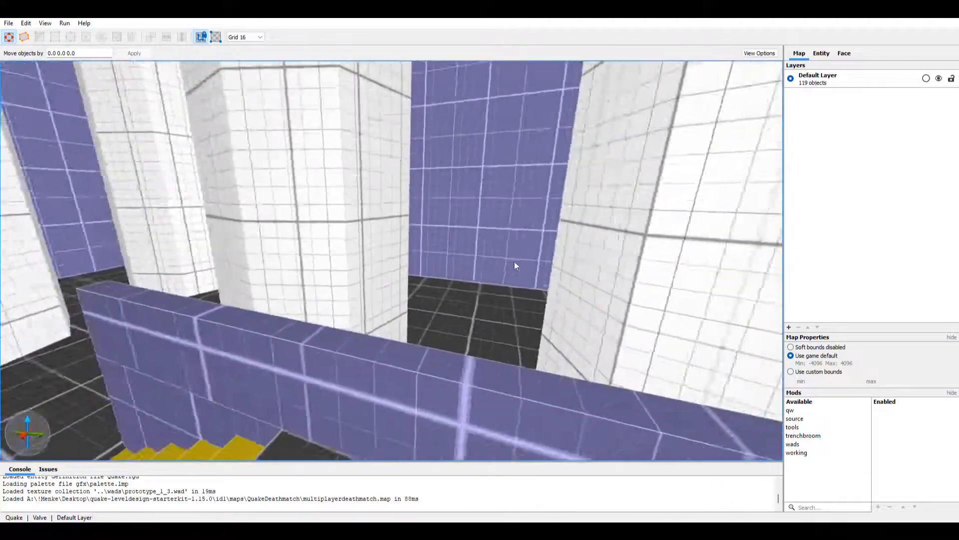
pyautogui.moveTo(515, 265); pyautogui.dragTo(458, 275)
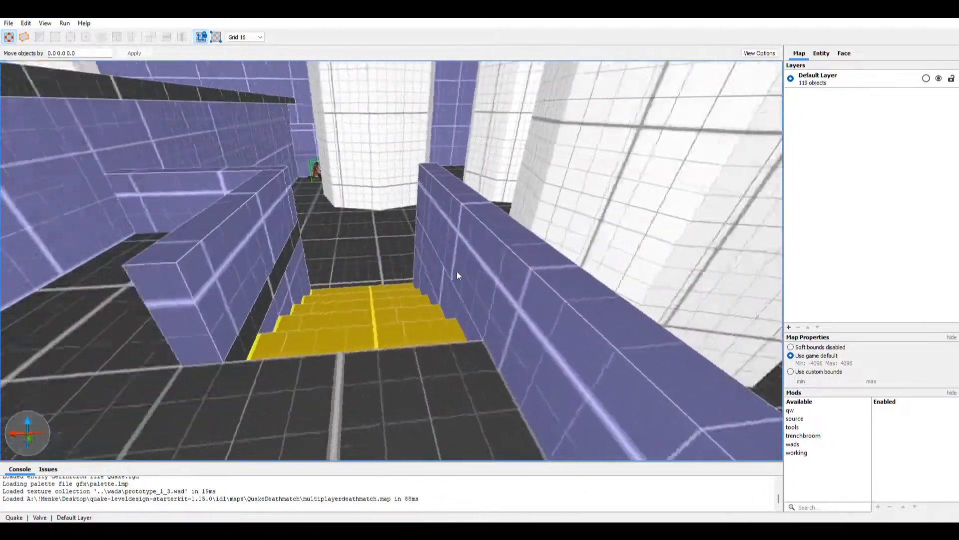